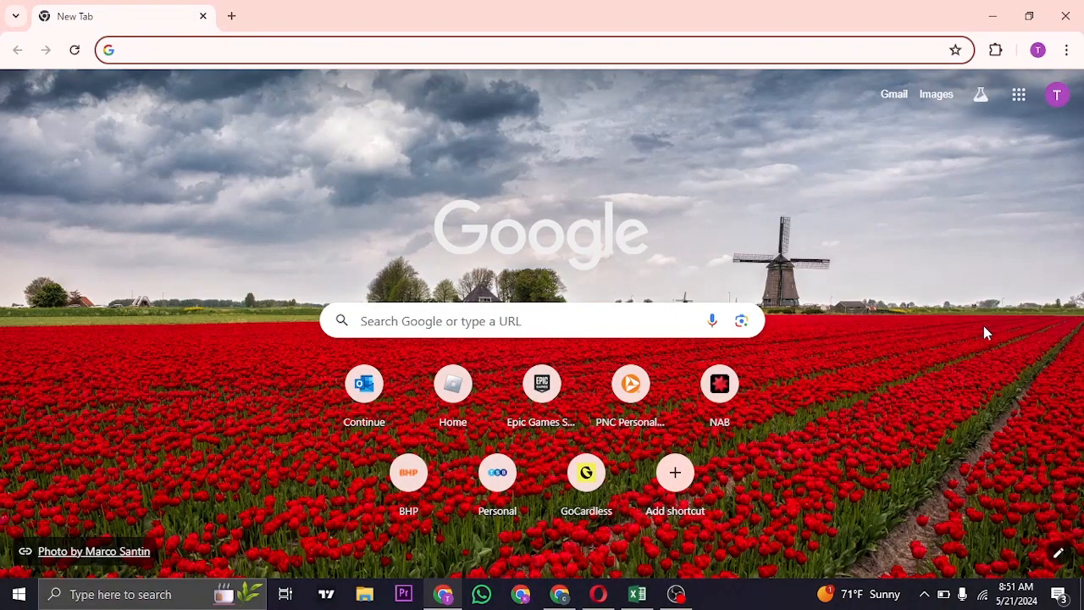
- Focus the address bar on the New Tab page to begin a search with suggestions
left_click(338, 50)
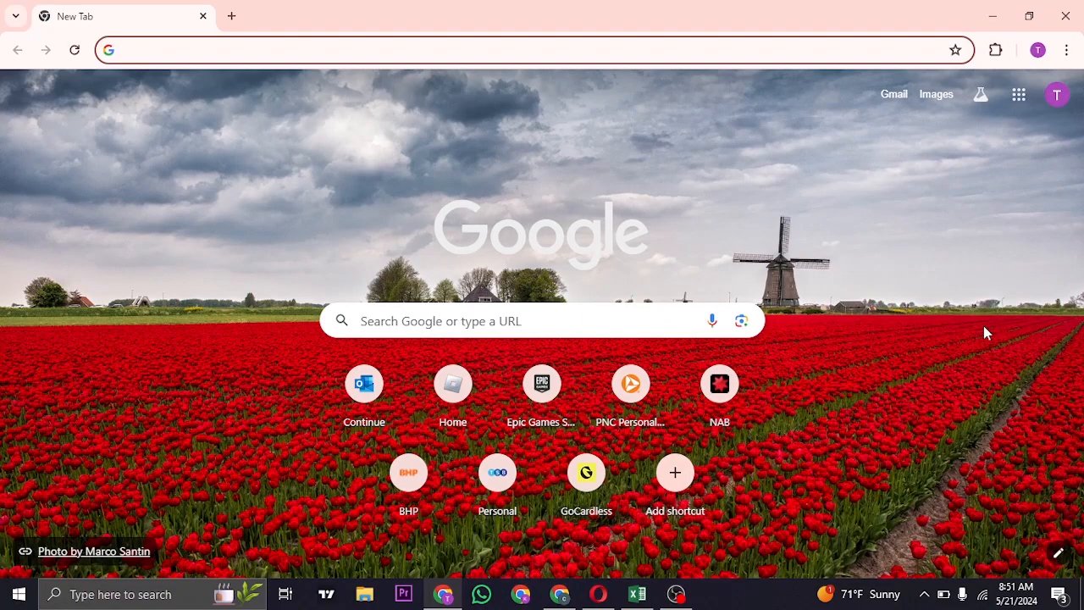
left_click(339, 49)
type("a")
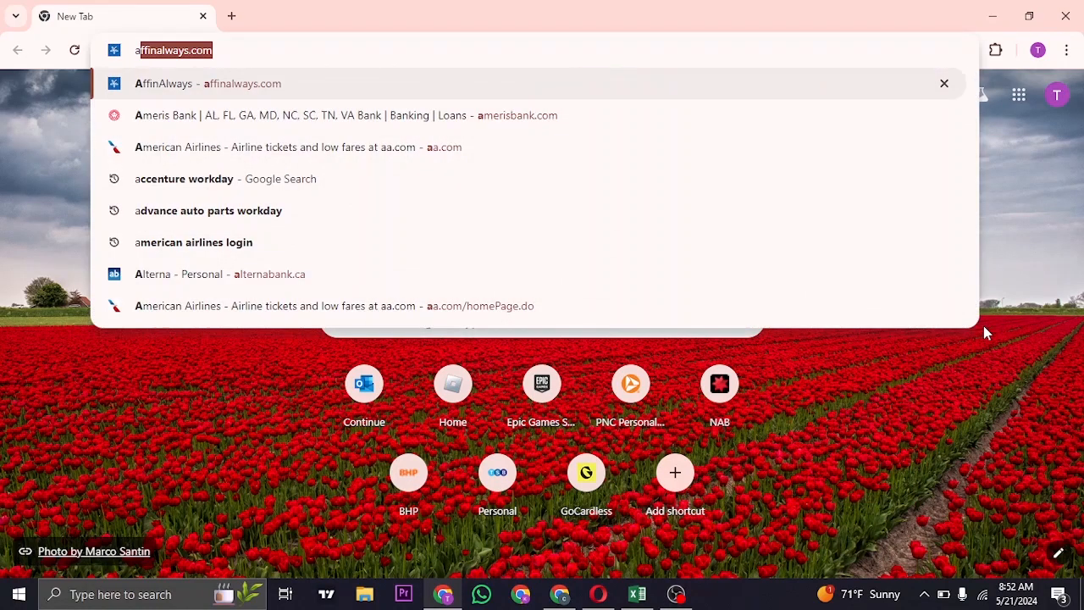
- Search Google for 'accenture workday' and choose the myworkdayjobs Careers - jobs result
left_click(183, 180)
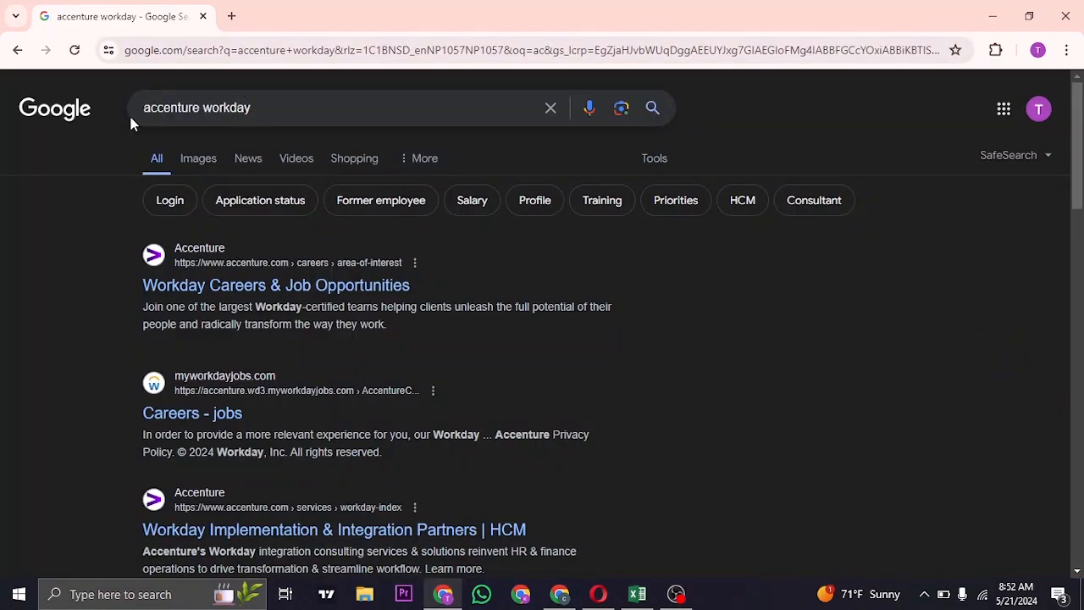
mouse_move(27, 275)
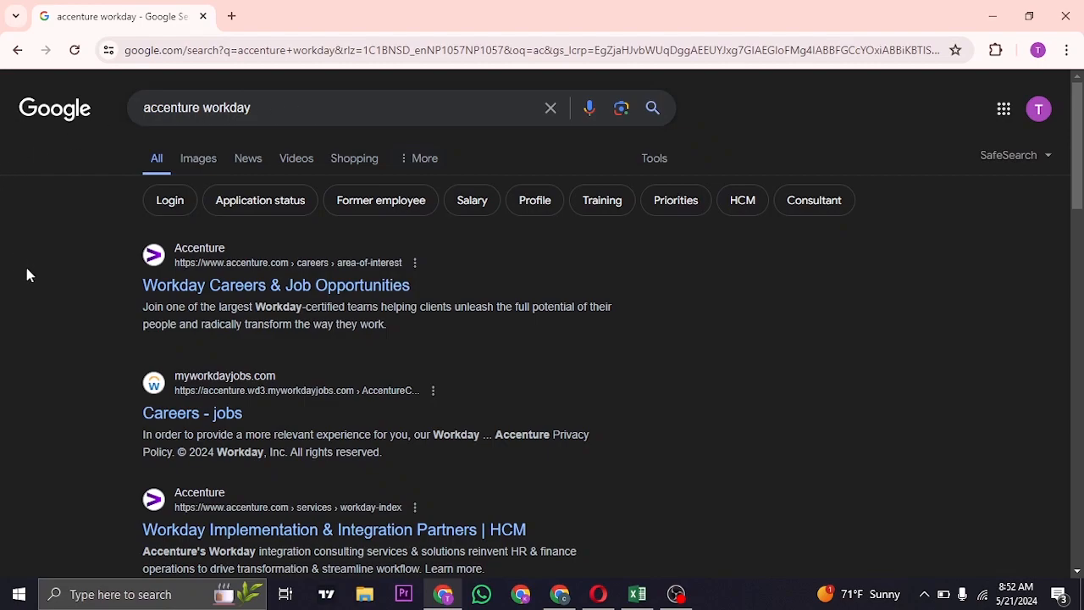
mouse_move(477, 350)
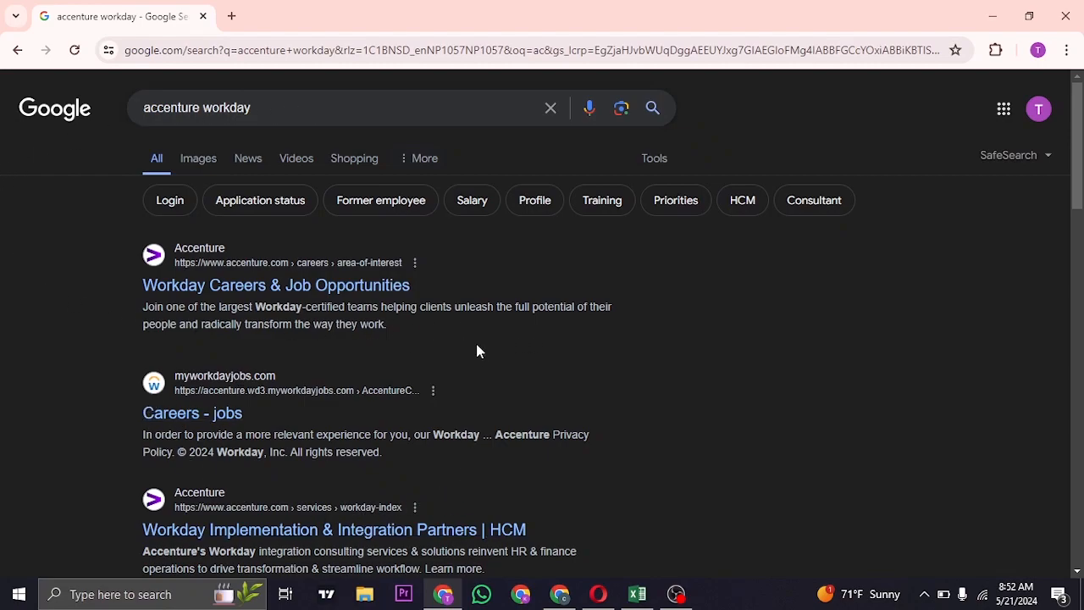
mouse_move(162, 269)
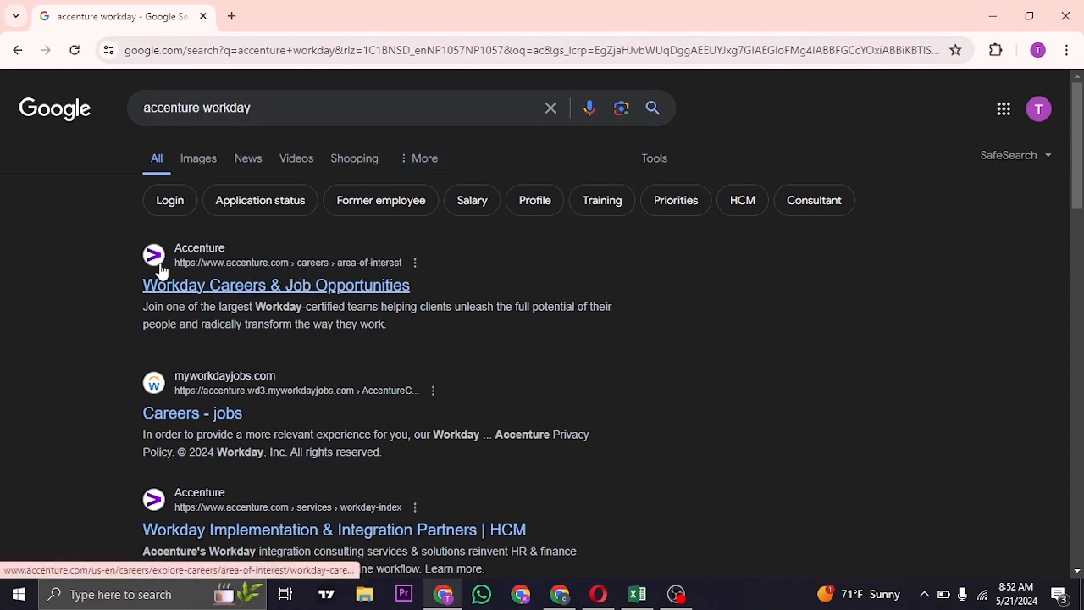
scroll("down", 3)
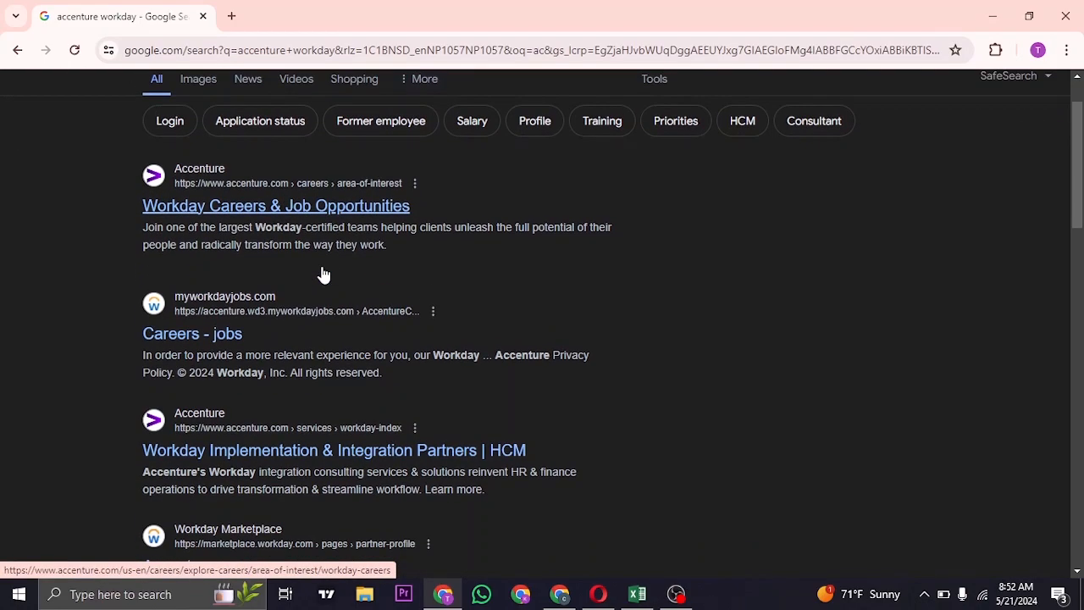
mouse_move(229, 303)
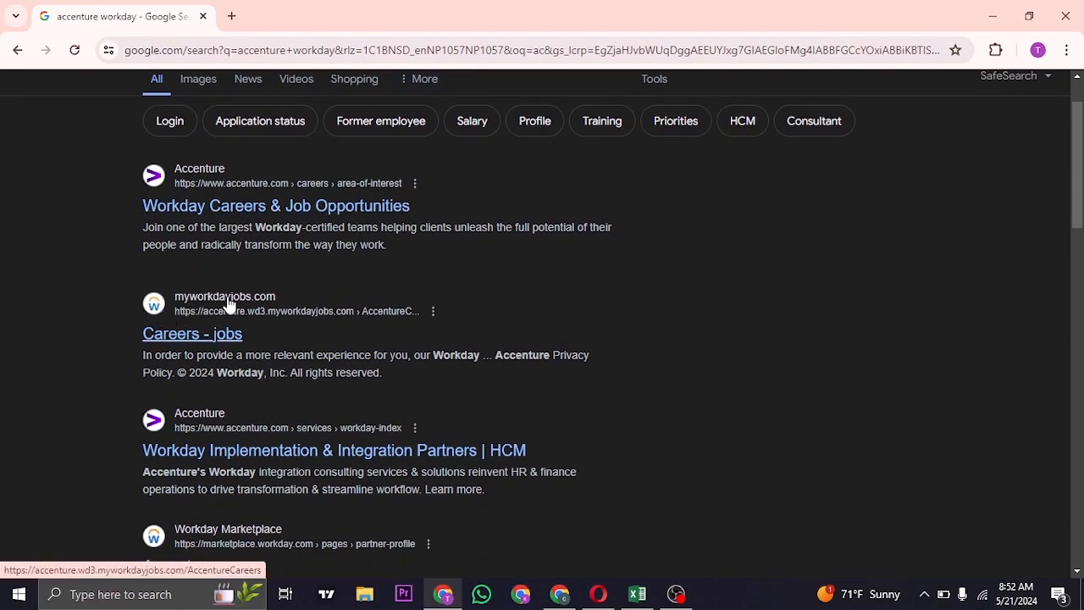
left_click(193, 332)
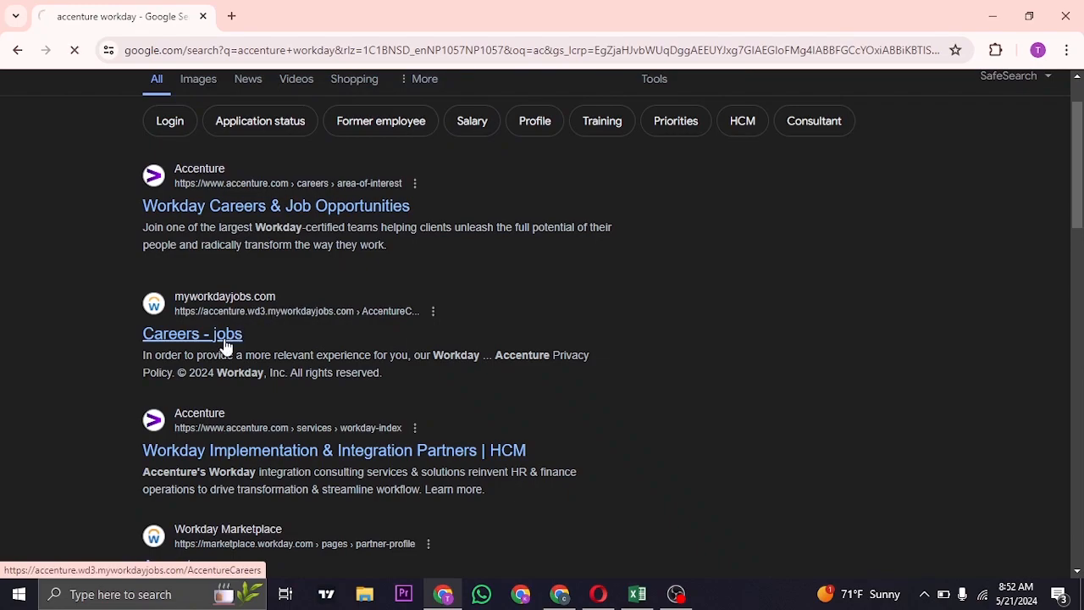
- Load the Accenture Workday Careers listings and bring up the Sign In form
left_click(193, 332)
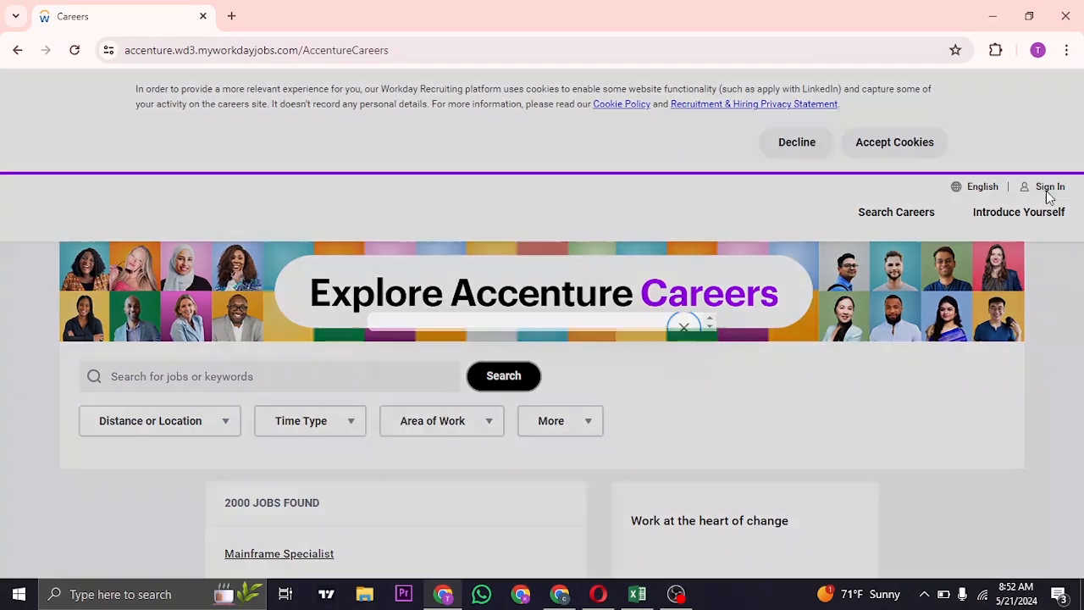
left_click(1050, 186)
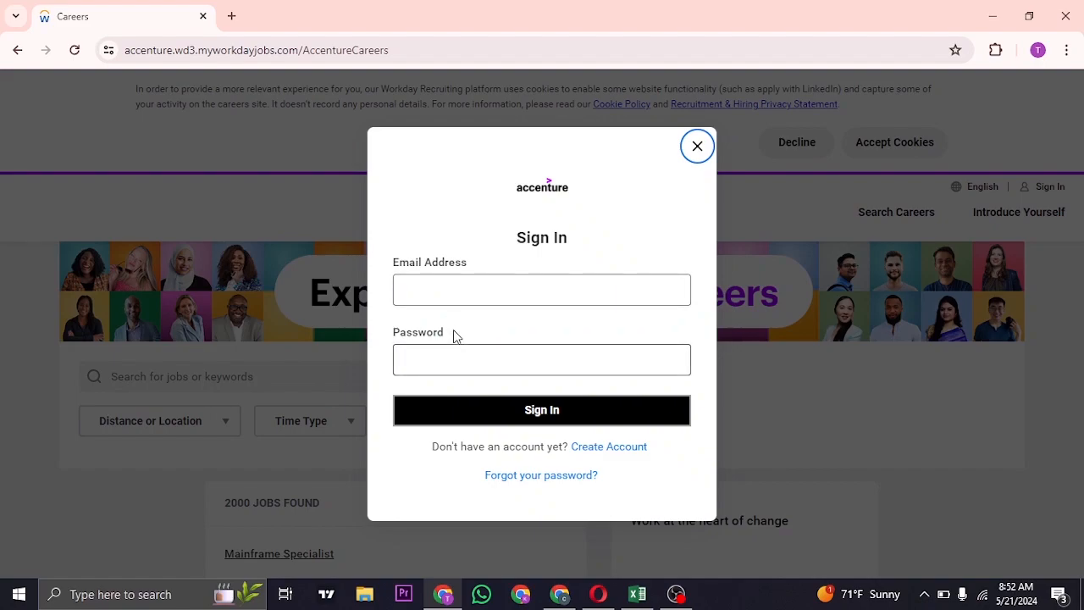
mouse_move(511, 342)
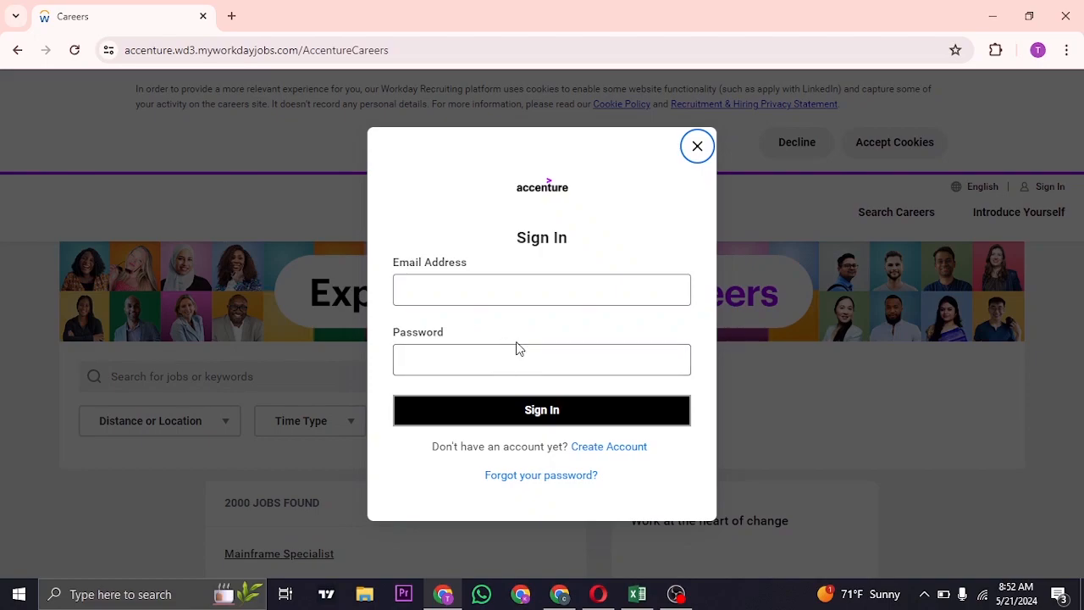
mouse_move(532, 447)
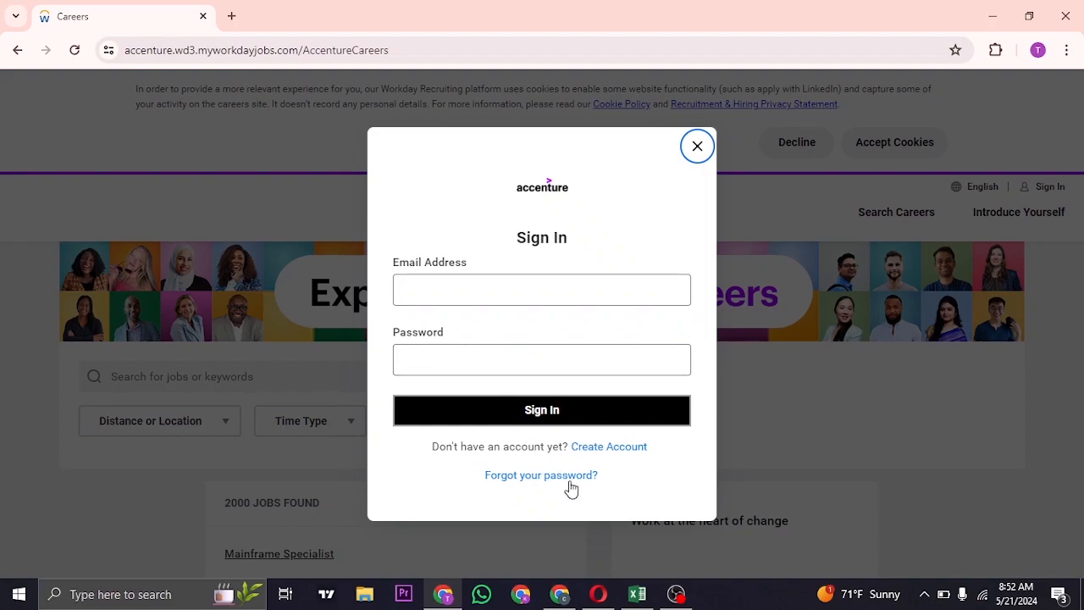
- Switch the Sign In dialog to the Forgot Password form
left_click(540, 474)
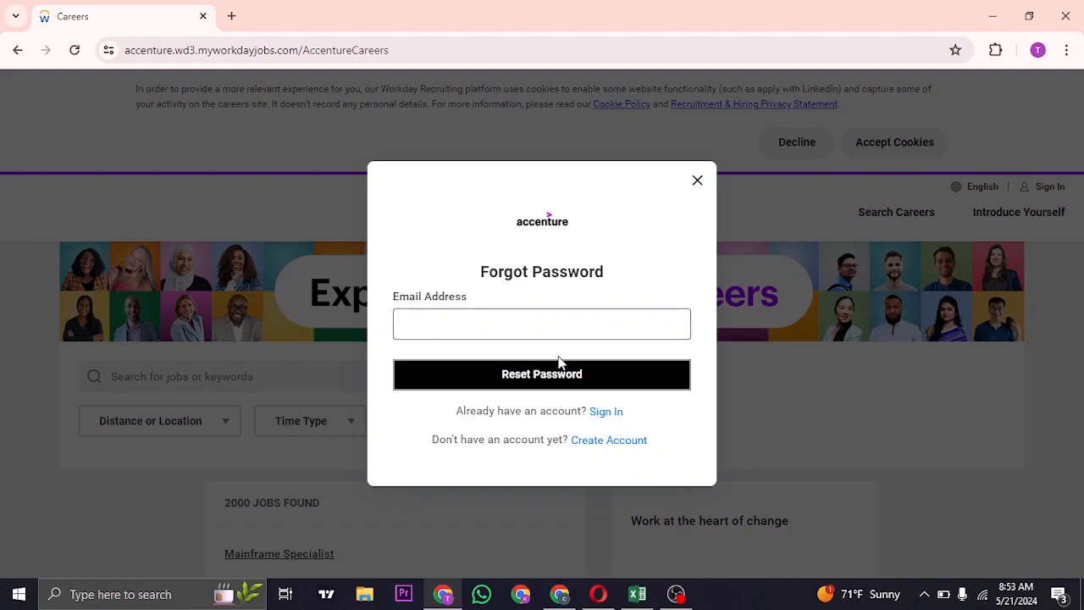
mouse_move(647, 383)
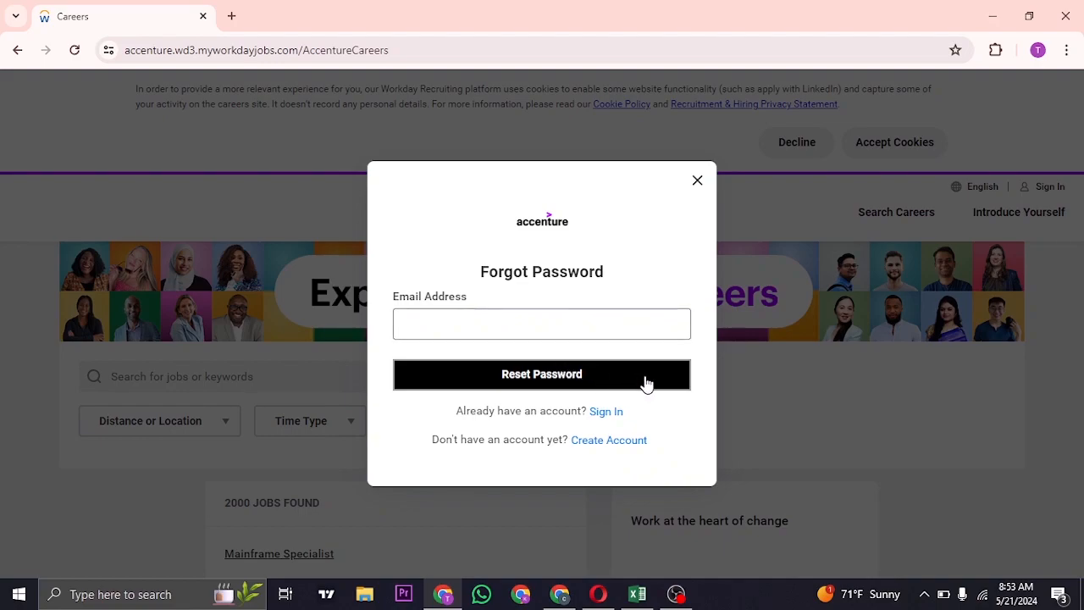
mouse_move(637, 348)
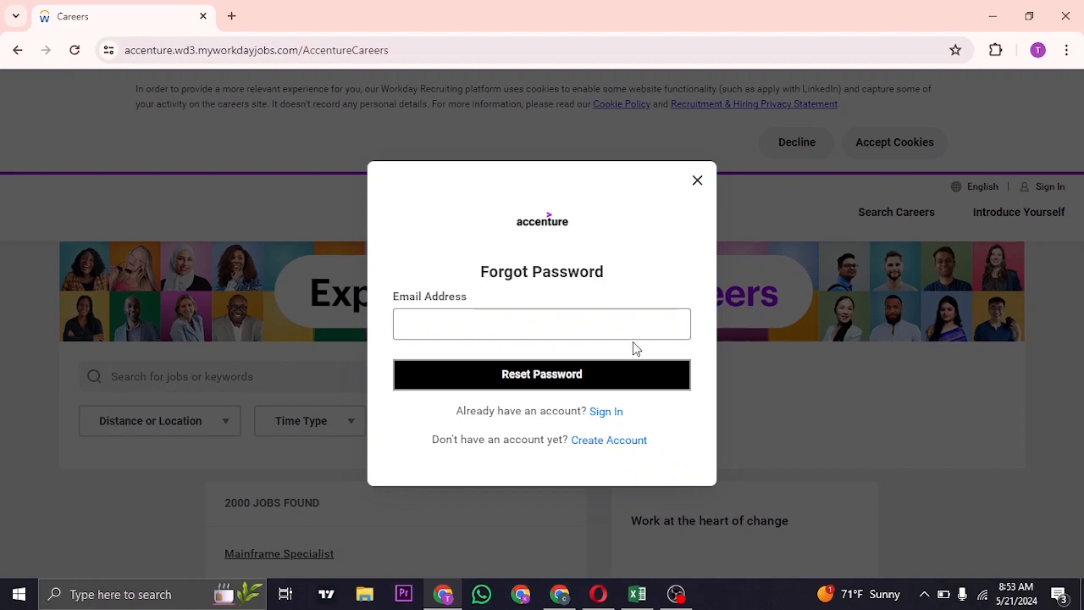
left_click(606, 411)
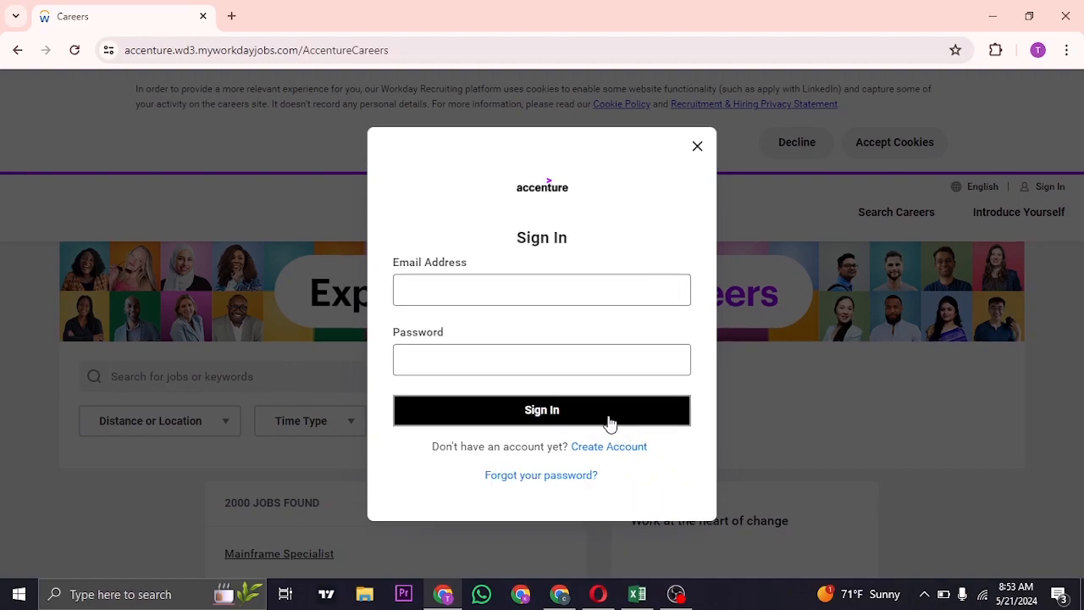
- Leave the careers sign-in page and focus the address bar on a fresh new tab
left_click(542, 290)
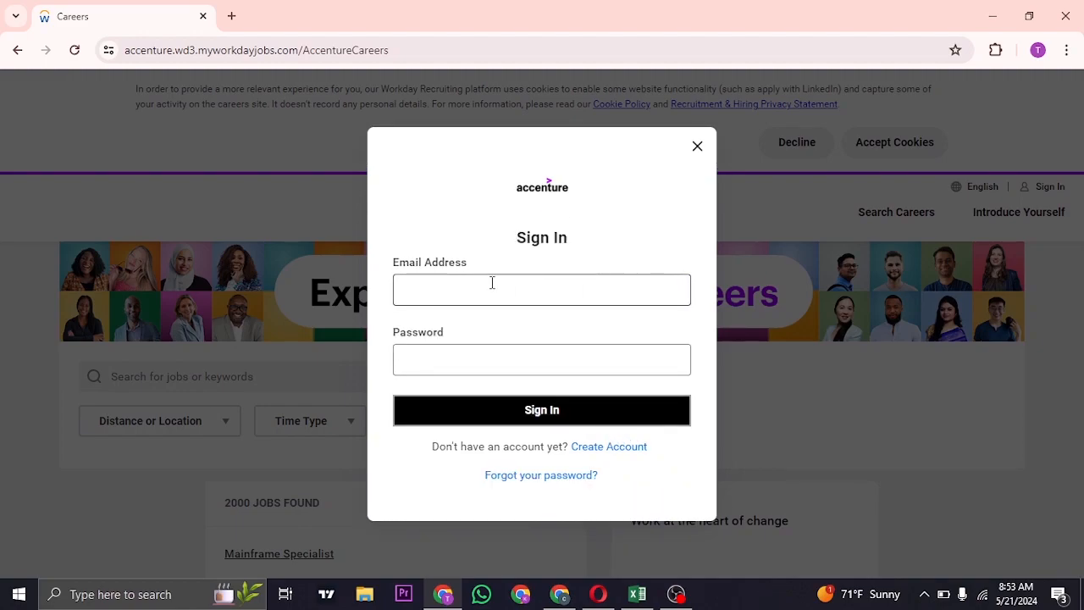
mouse_move(752, 132)
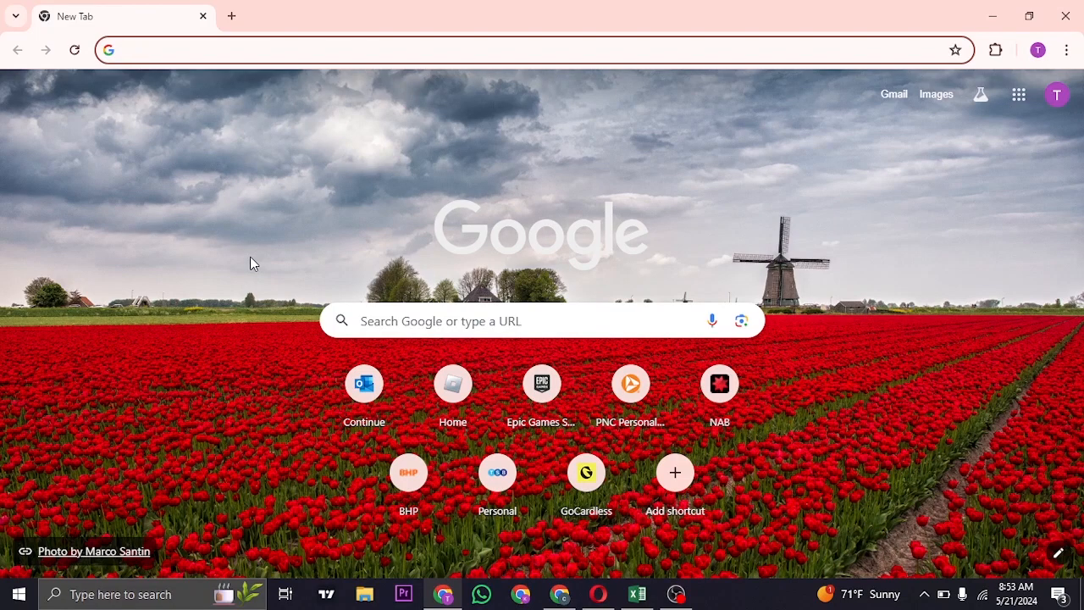
left_click(339, 51)
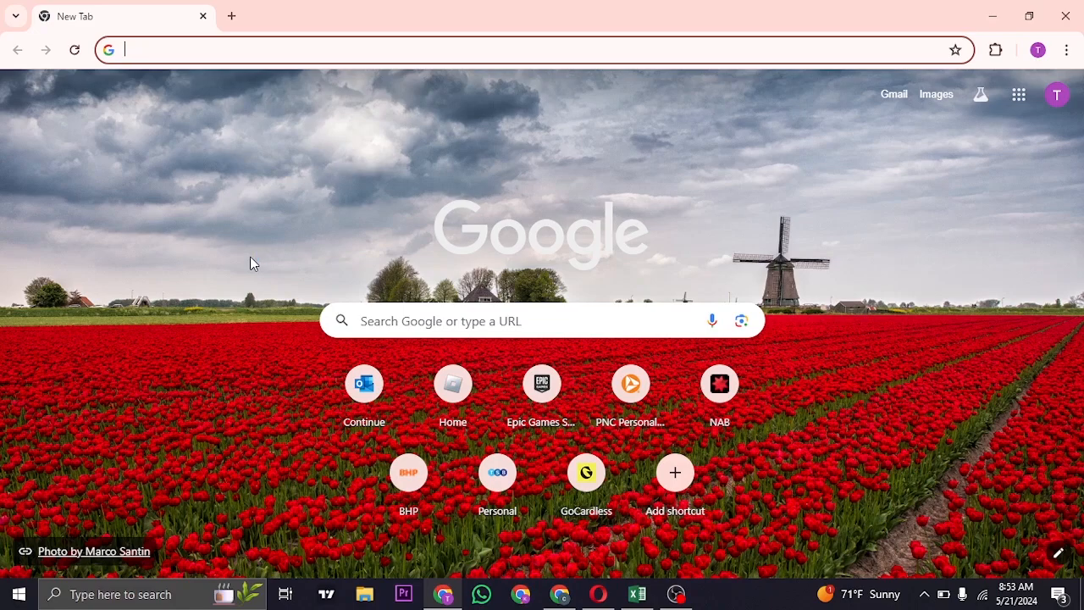